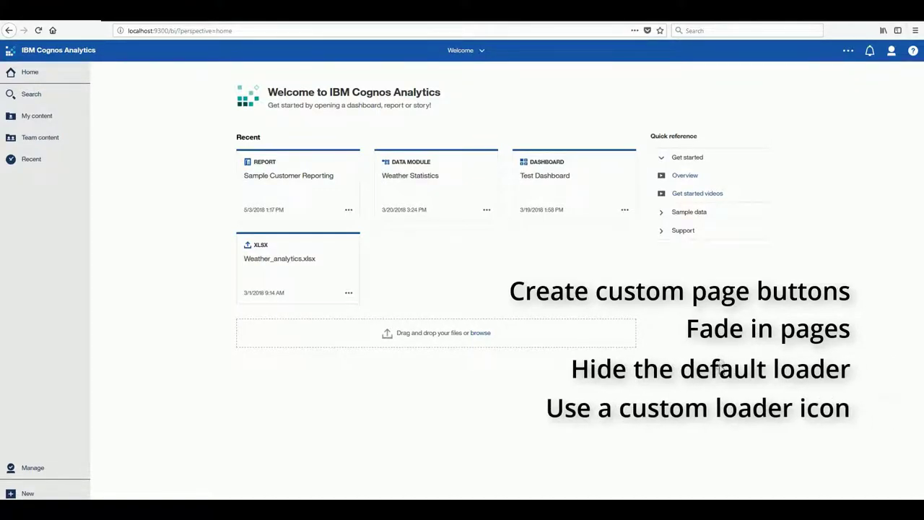
# Open Sample Customer Reporting from the Recent list to view its report properties.
pyautogui.click(288, 176)
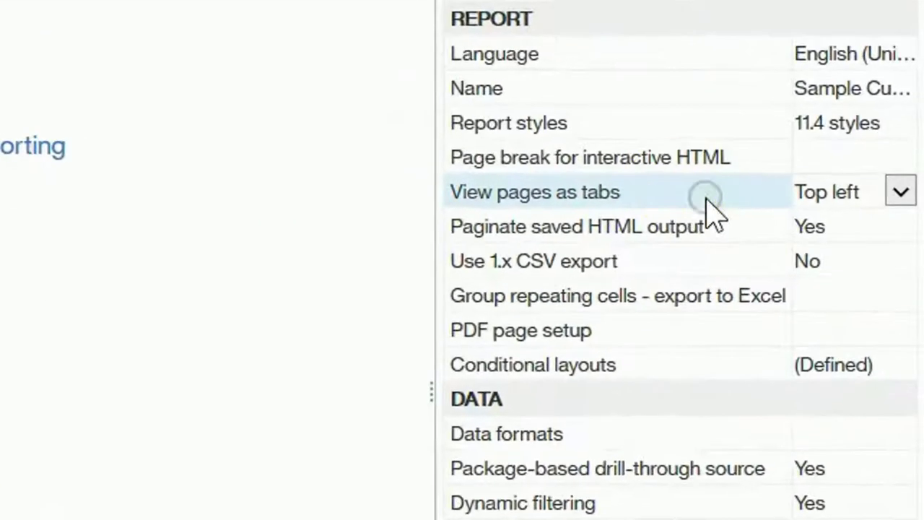
# Run the Customer Reporting report to display its custom round page buttons.
pyautogui.click(900, 191)
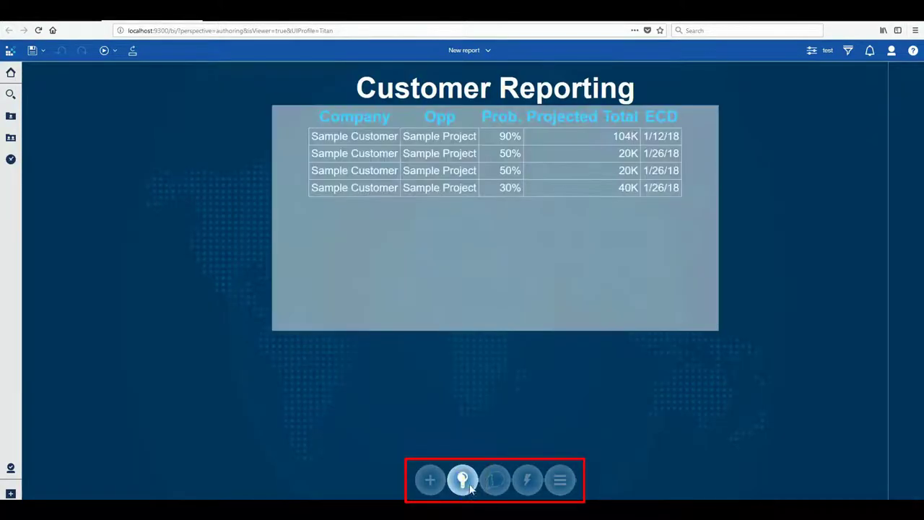
# Select the Custom control cell below the chart in the editor.
pyautogui.click(495, 479)
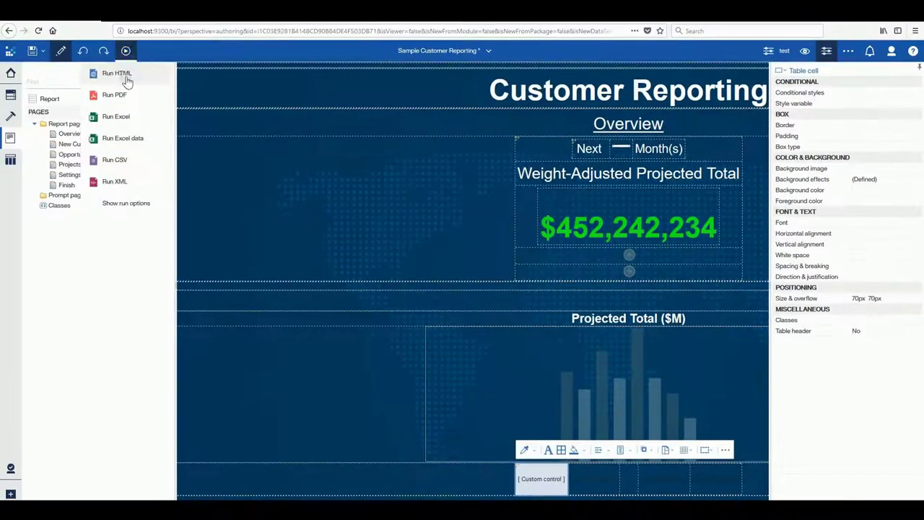
# Run the report as HTML, then switch to the opportunity table page and back to Overview.
pyautogui.click(116, 73)
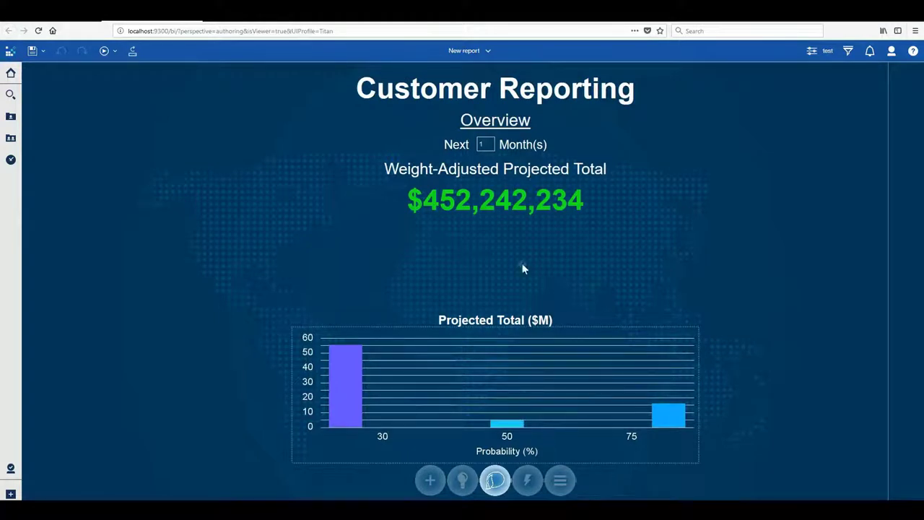
pyautogui.moveTo(472, 240)
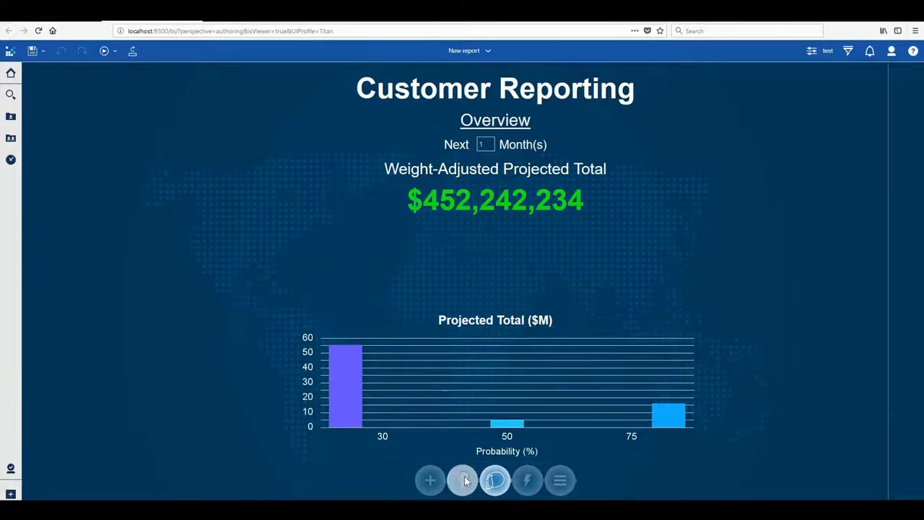
pyautogui.click(496, 480)
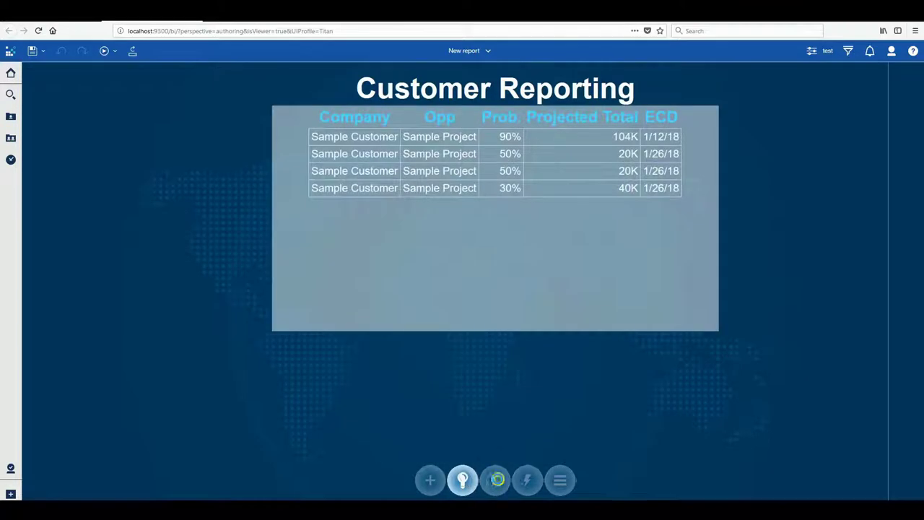
pyautogui.click(496, 480)
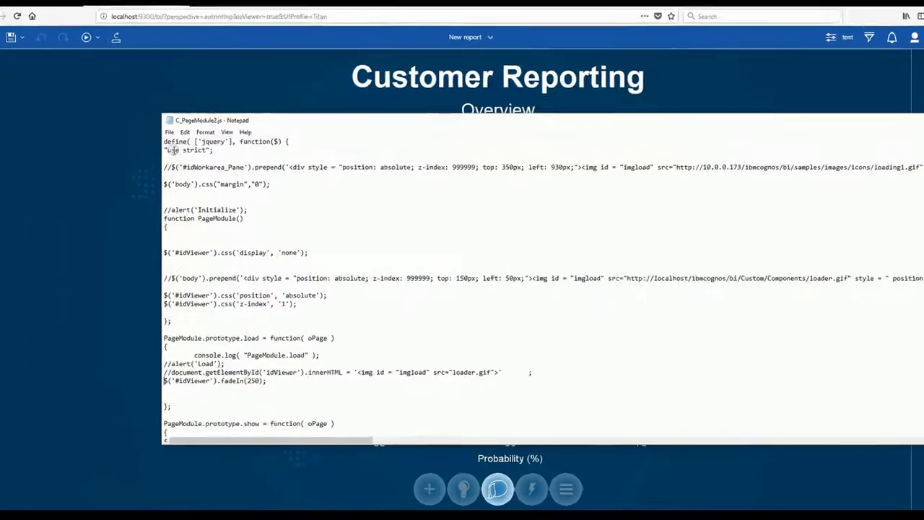
pyautogui.doubleClick(212, 120)
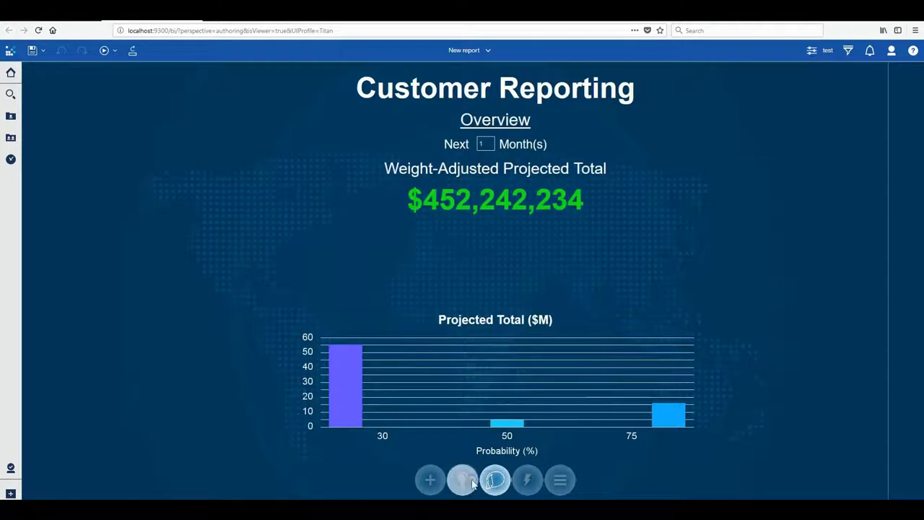
pyautogui.moveTo(496, 479)
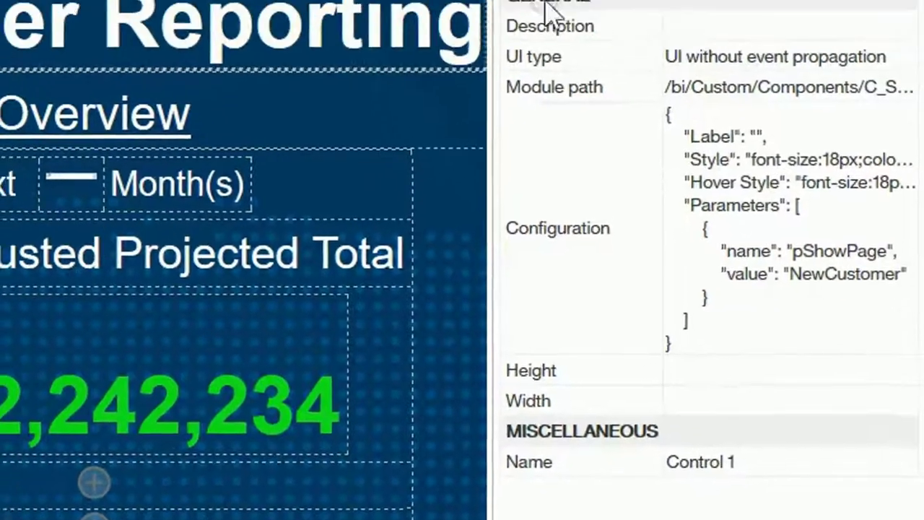
# Open the Custom control's Configuration property, showing pShowPage set to NewCustomer.
pyautogui.click(635, 296)
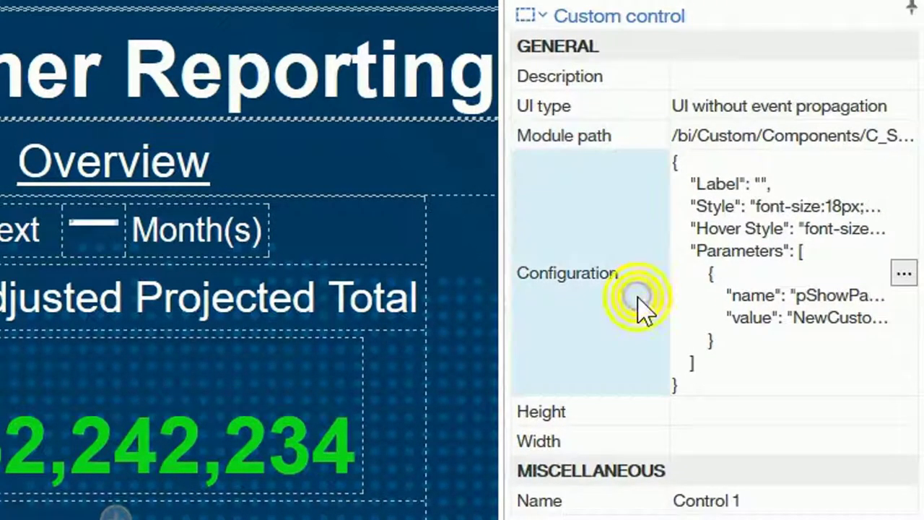